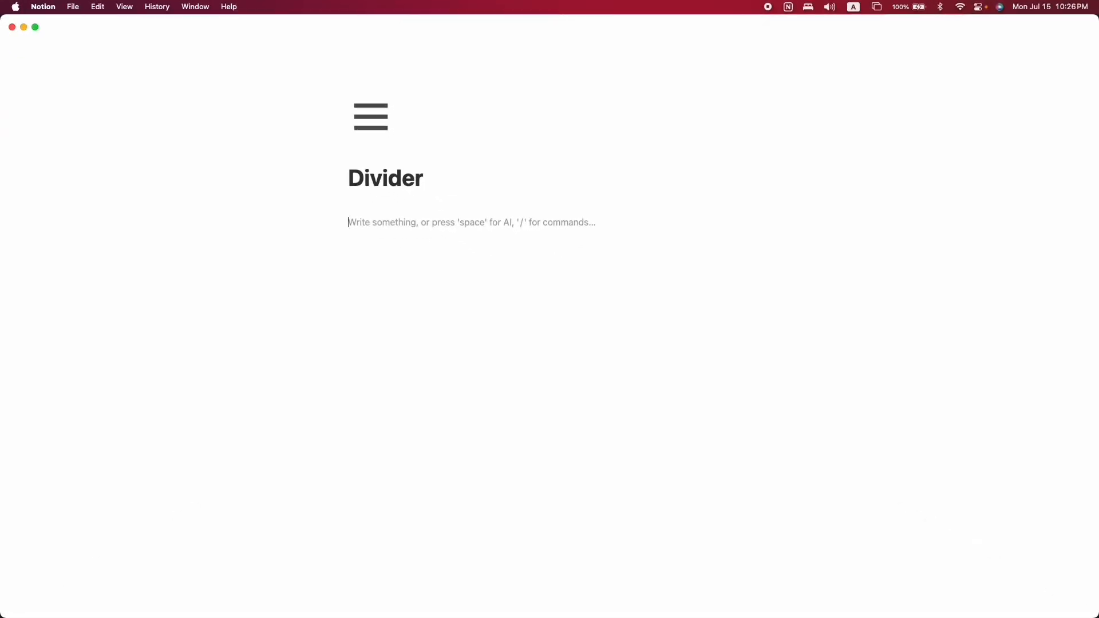
# Add a 'Title' heading and insert a Divider block beneath it via /divider.
pyautogui.write('Title')
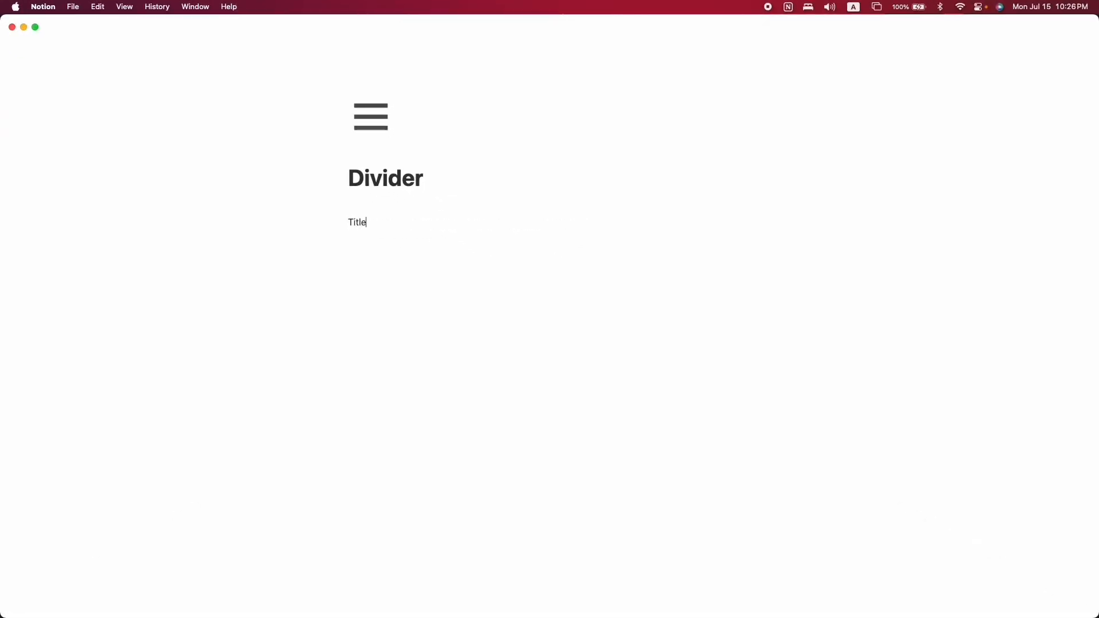
pyautogui.click(389, 199)
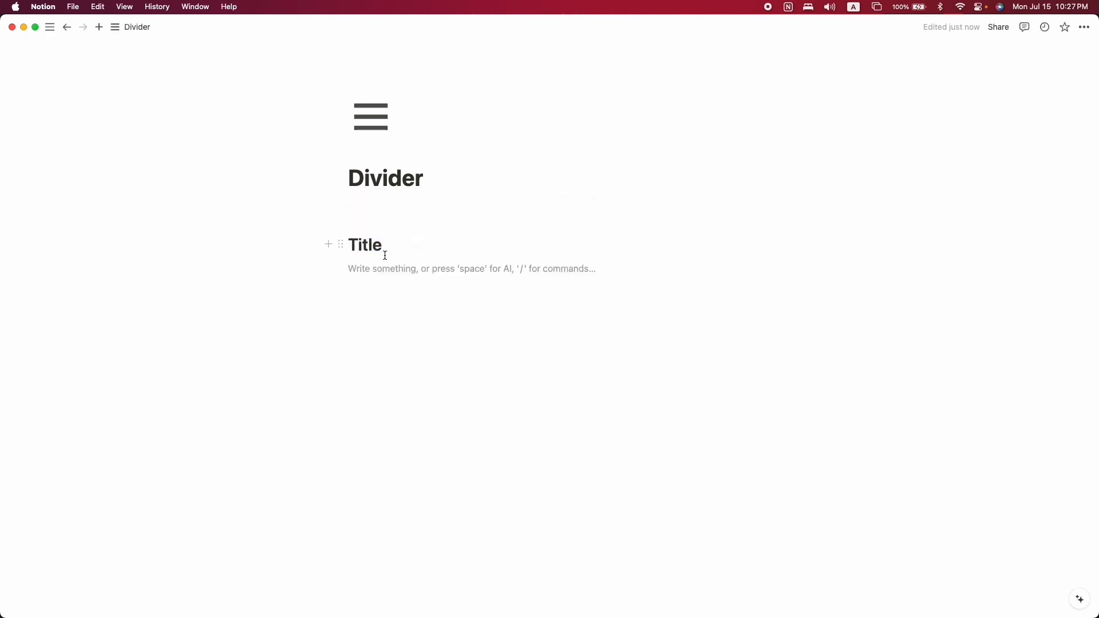
pyautogui.write('/divi')
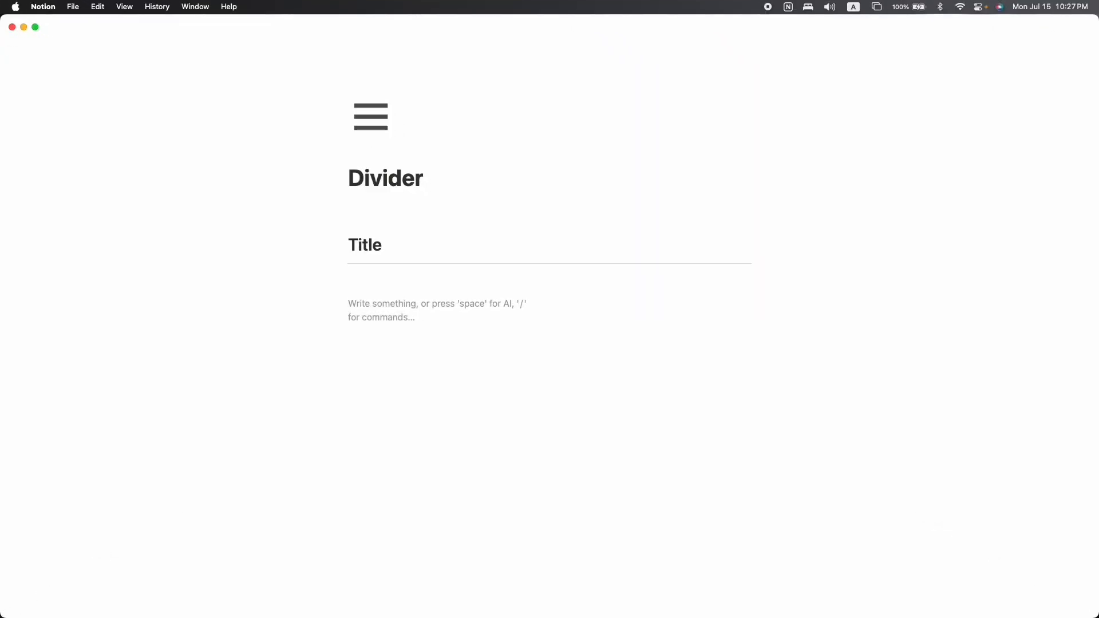
# Insert an empty Quote block below the divider via /quote.
pyautogui.write('/quot')
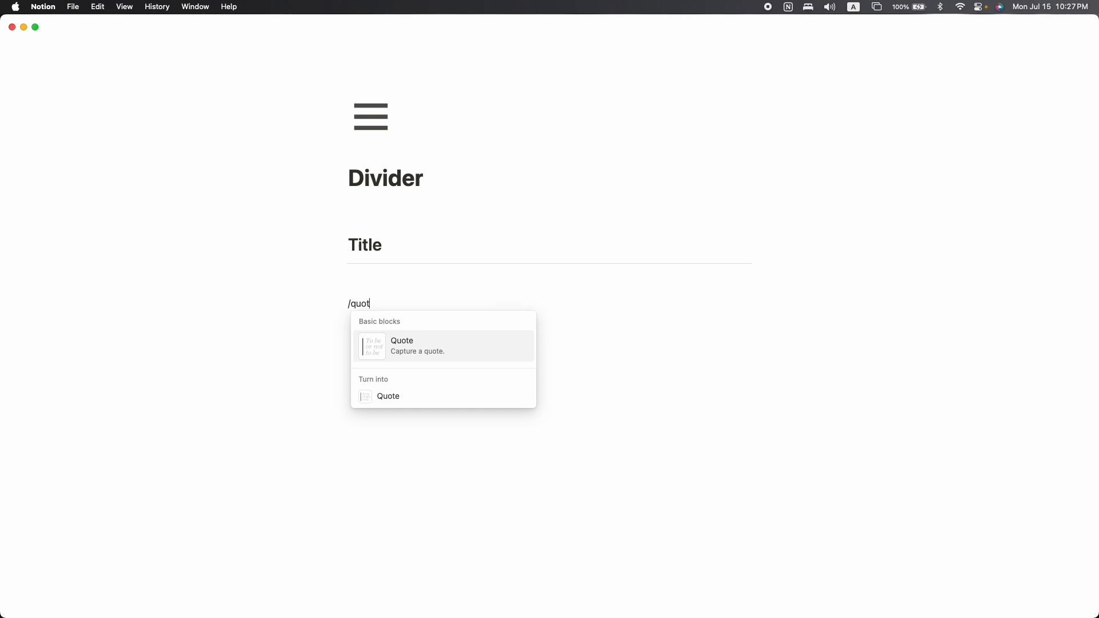
pyautogui.click(402, 346)
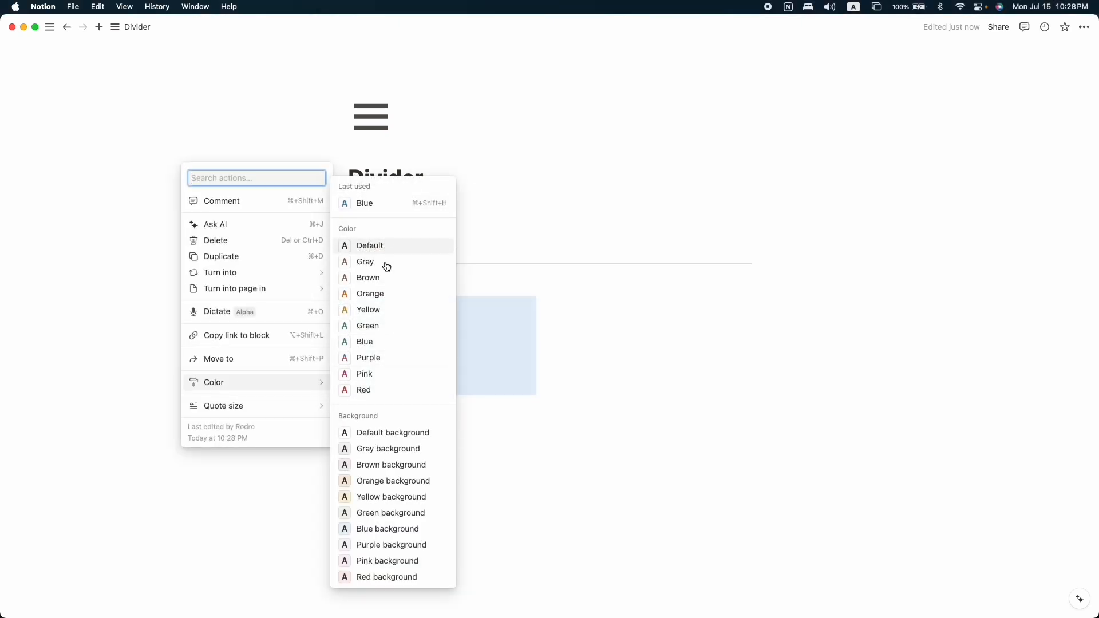
pyautogui.moveTo(367, 385)
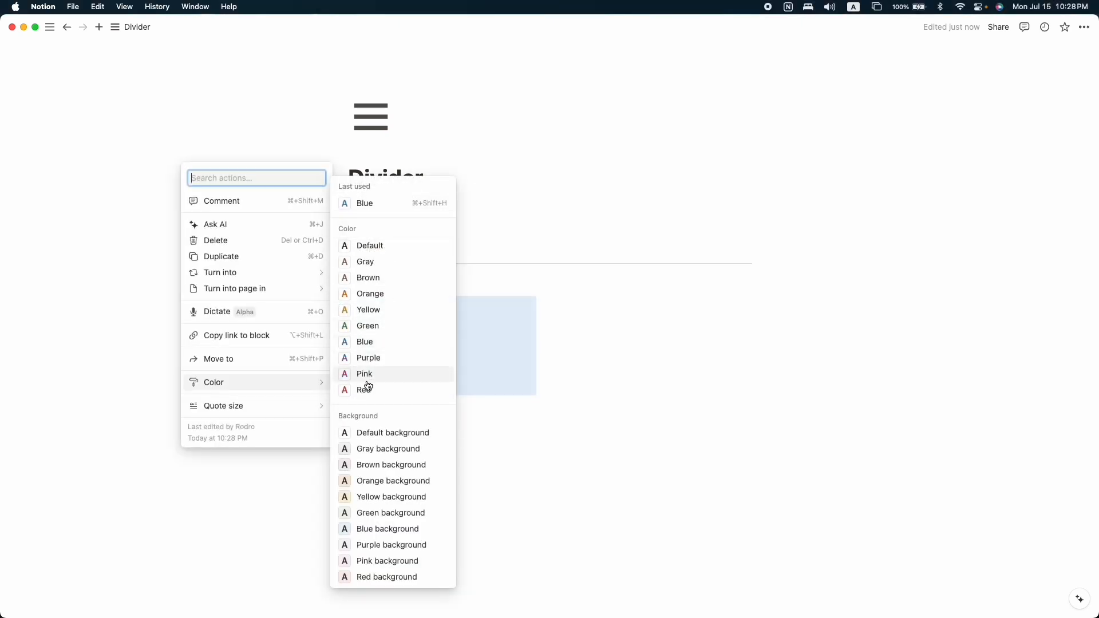
# Colour the empty quote block Red so its bar reads as a vertical divider.
pyautogui.click(365, 390)
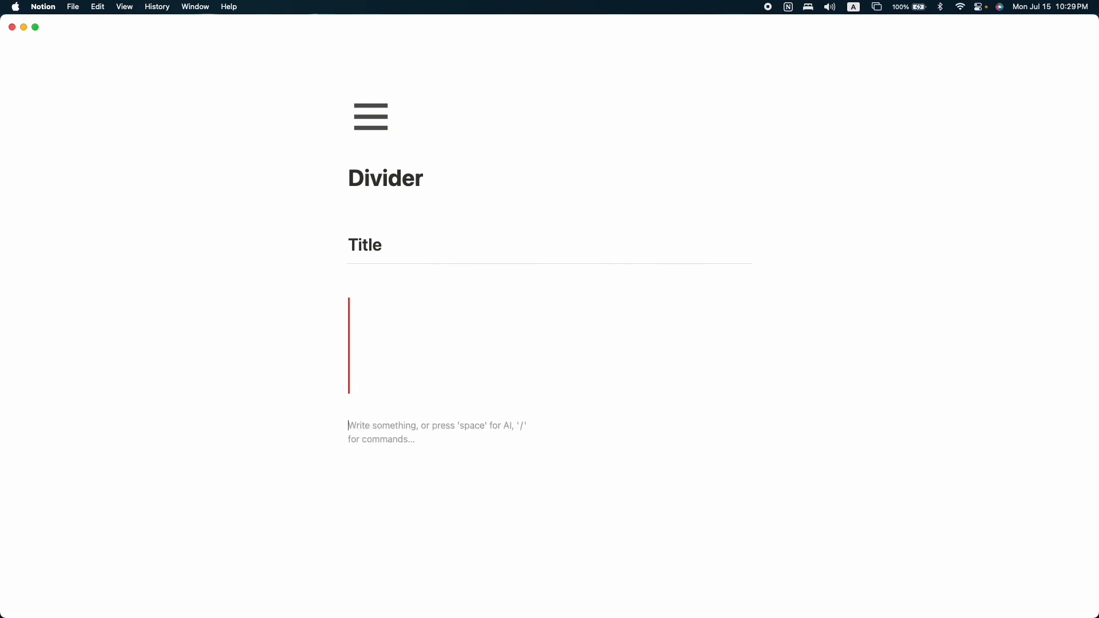
# Insert an Inline equation below the red quote bar, leaving its editor open.
pyautogui.write('/')
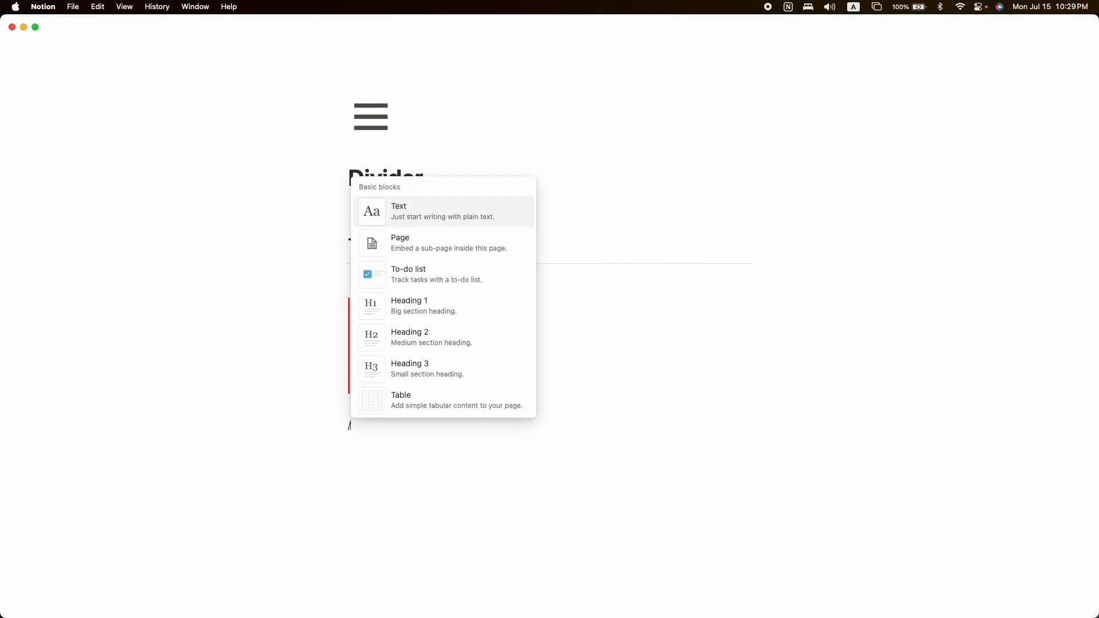
pyautogui.write('/inline equ')
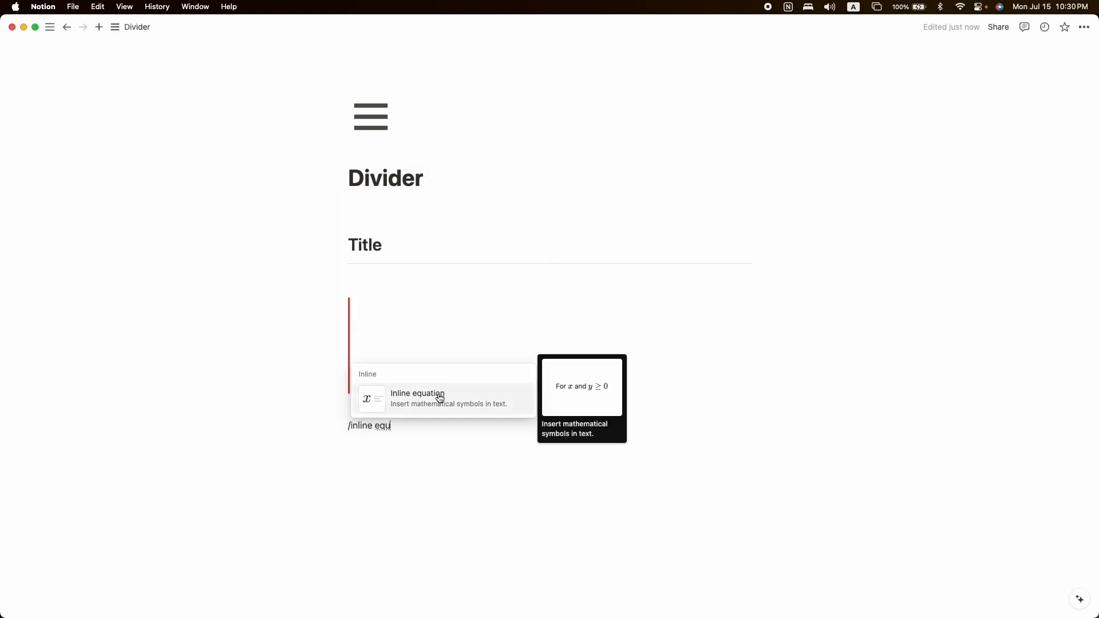
pyautogui.click(417, 398)
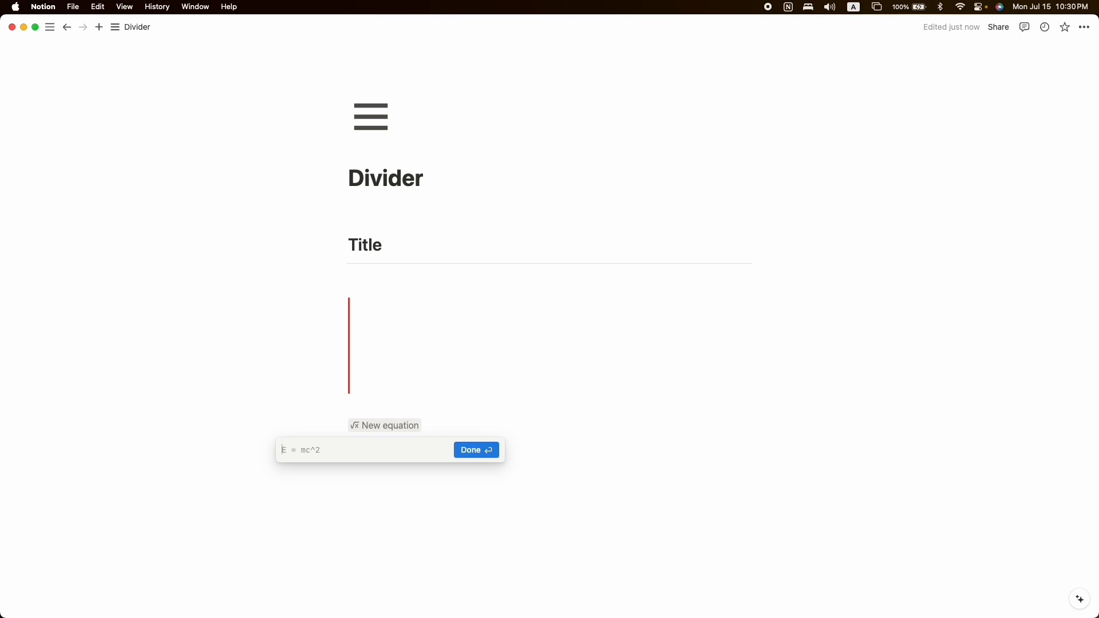
# Trial \color{Red}\rule{10px}{100px}, switch it to Blue, discard it and start a new /in search.
pyautogui.write('\\color{Red}\\rule{10px}{100px}')
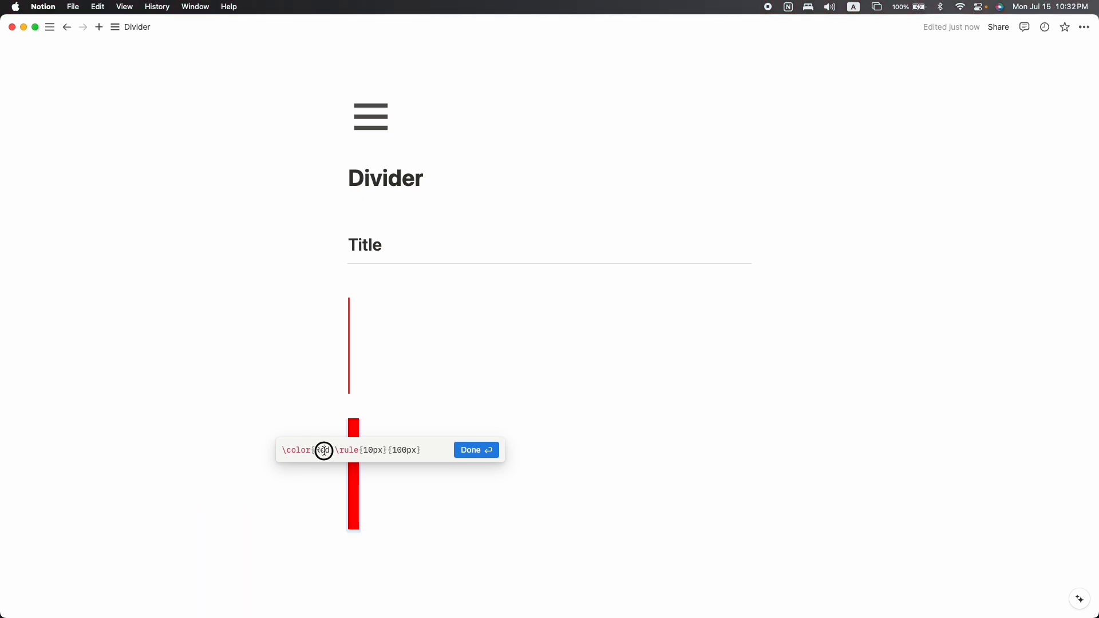
pyautogui.write('B')
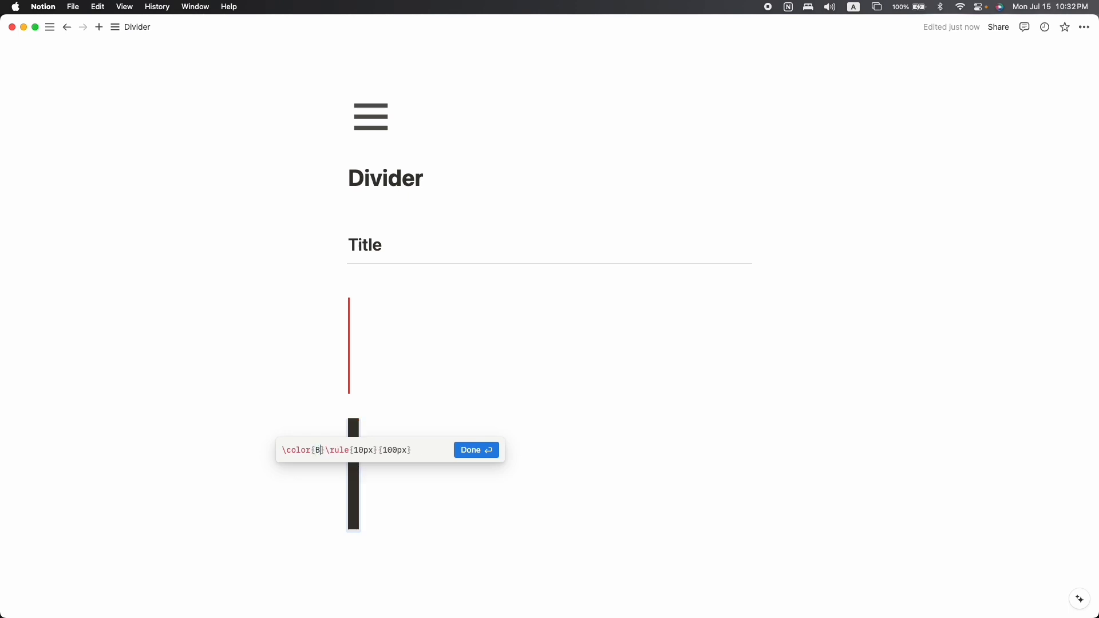
pyautogui.write('Lue')
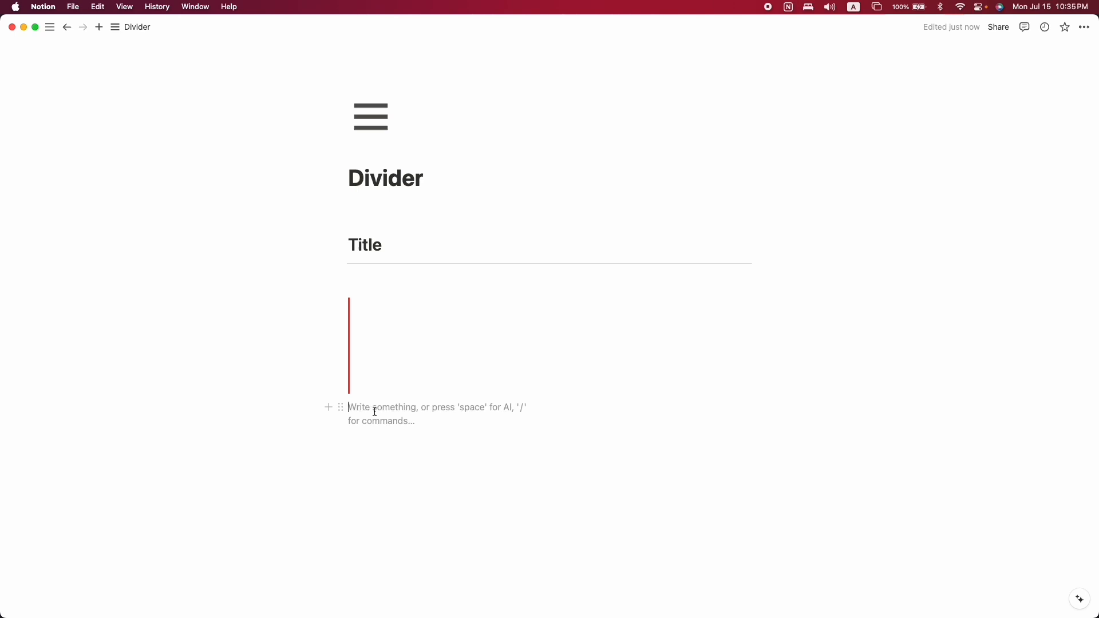
pyautogui.write('/inl')
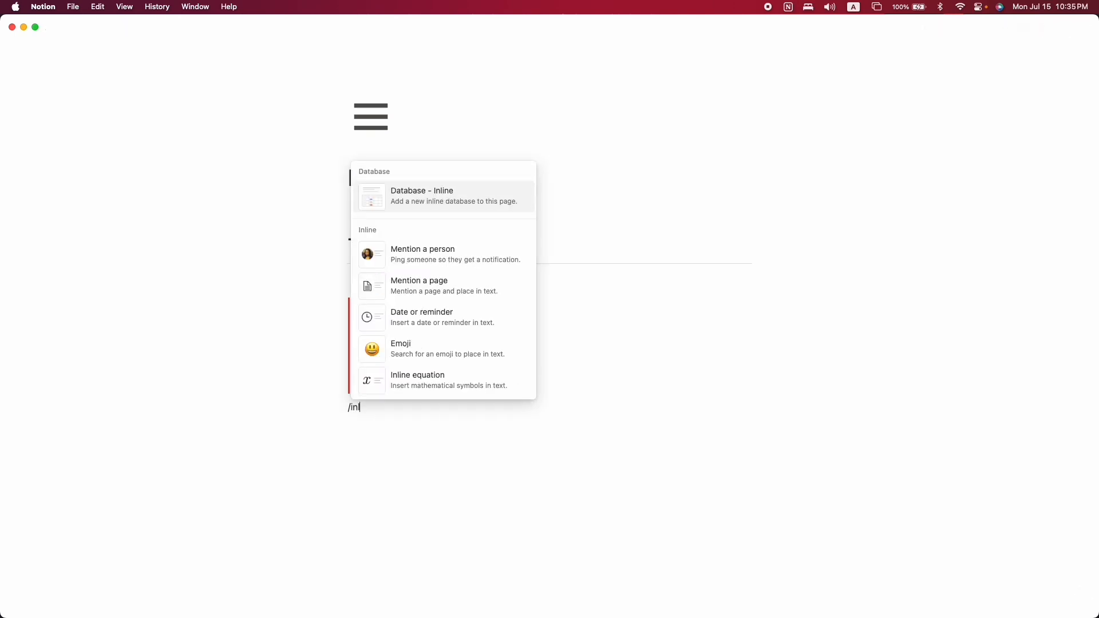